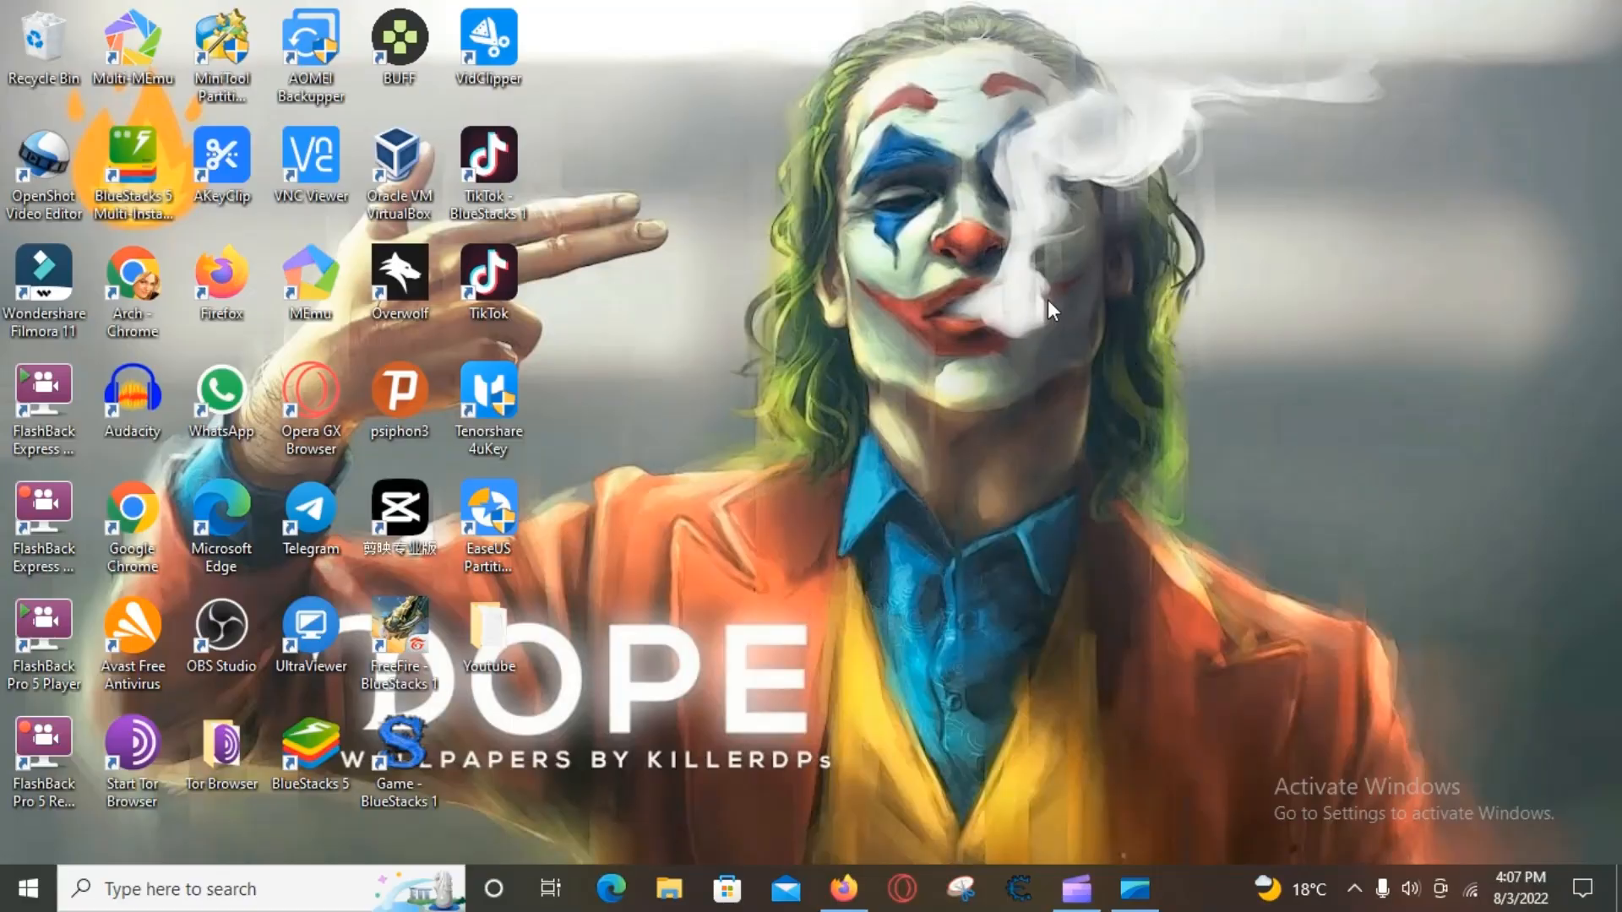
mouse_move(941, 457)
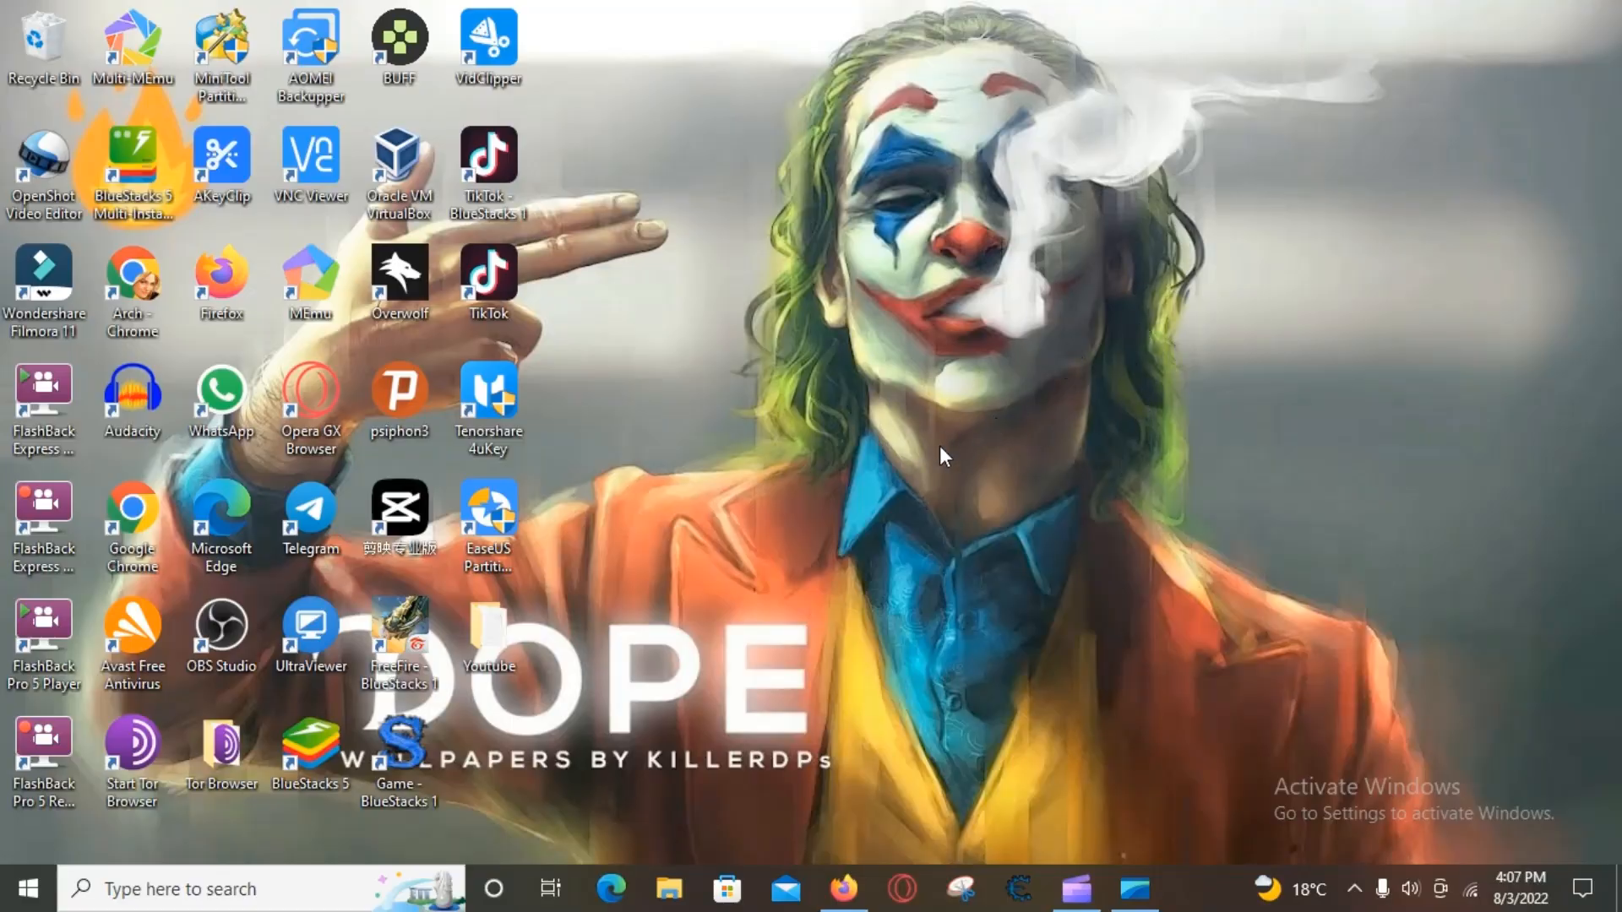
mouse_move(863, 461)
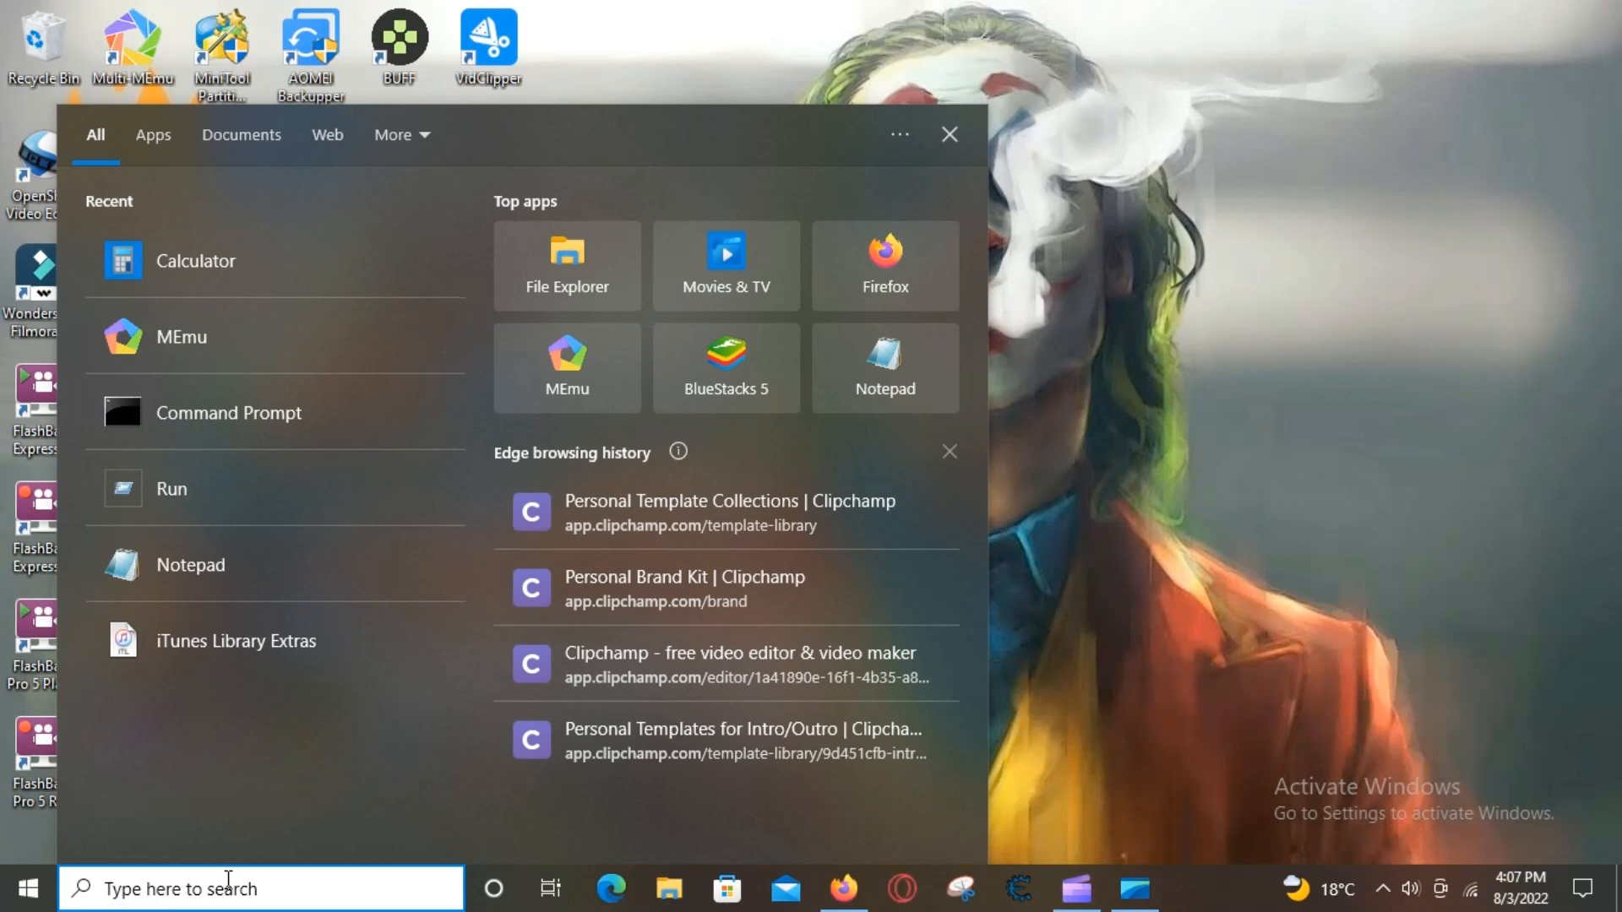
- Search the taskbar for 'windows insider' so Windows Insider Program settings is the best match
type("windwo")
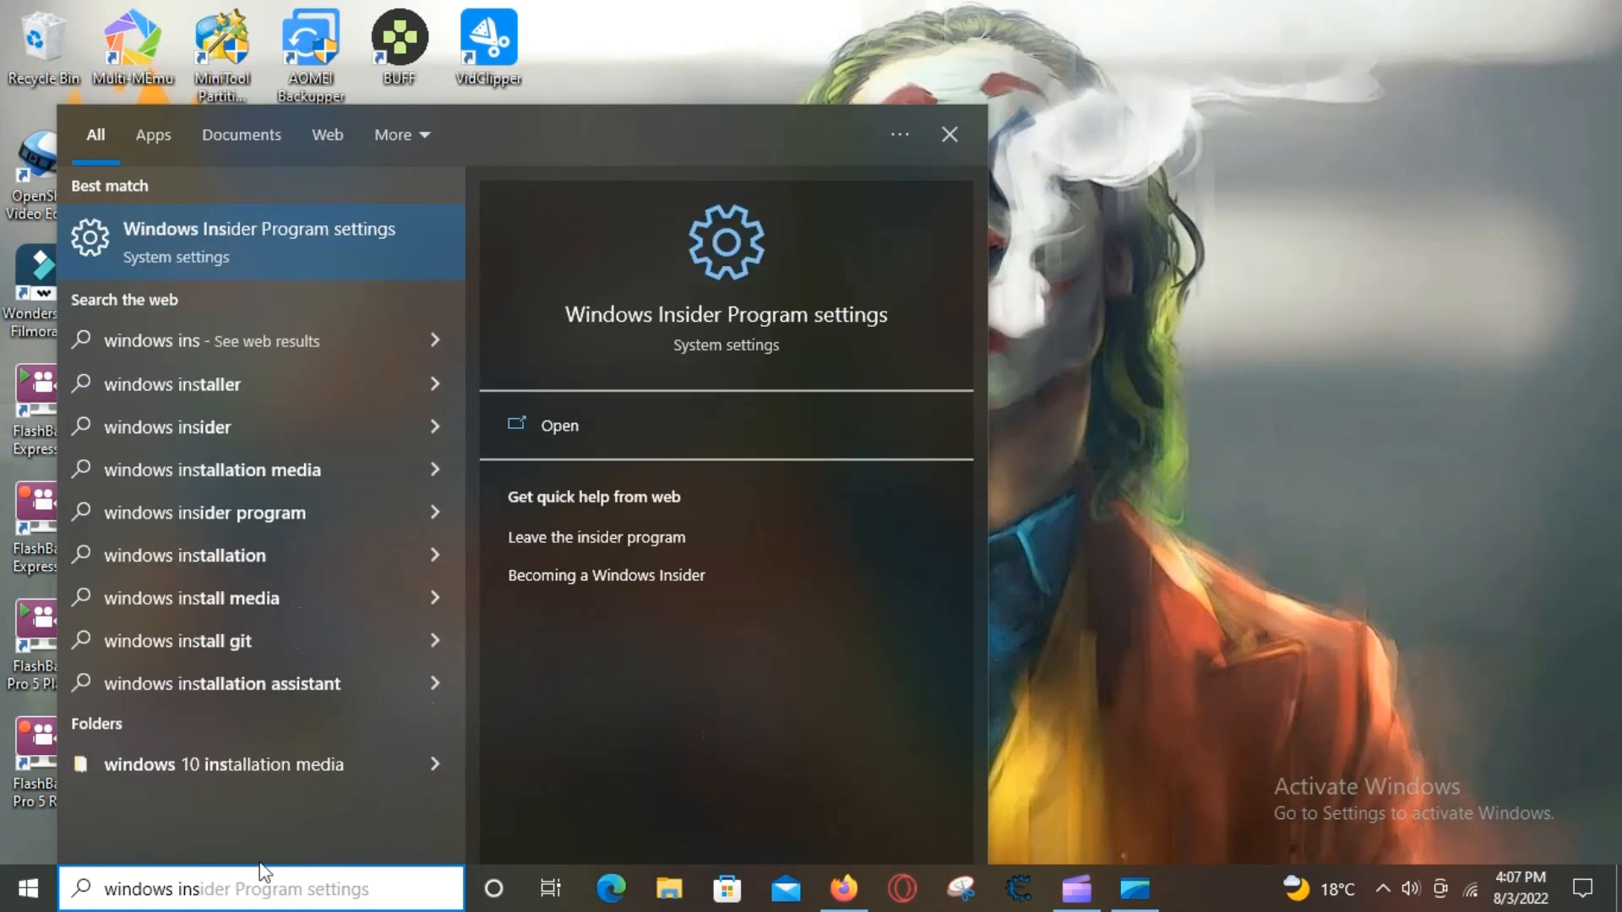
mouse_move(725, 314)
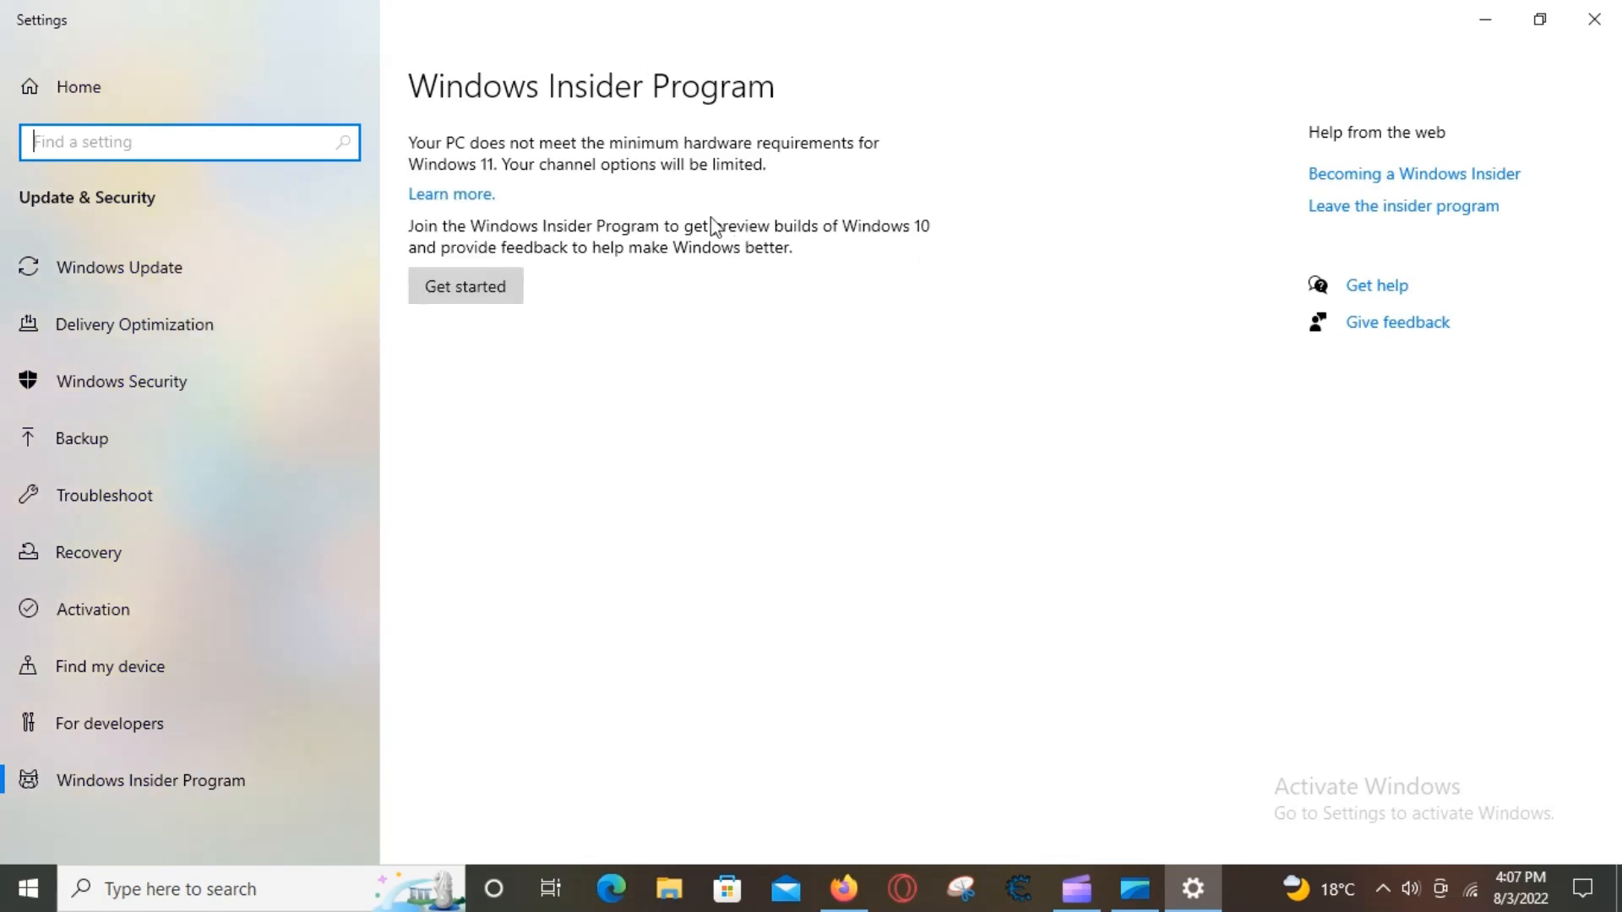
mouse_move(643, 201)
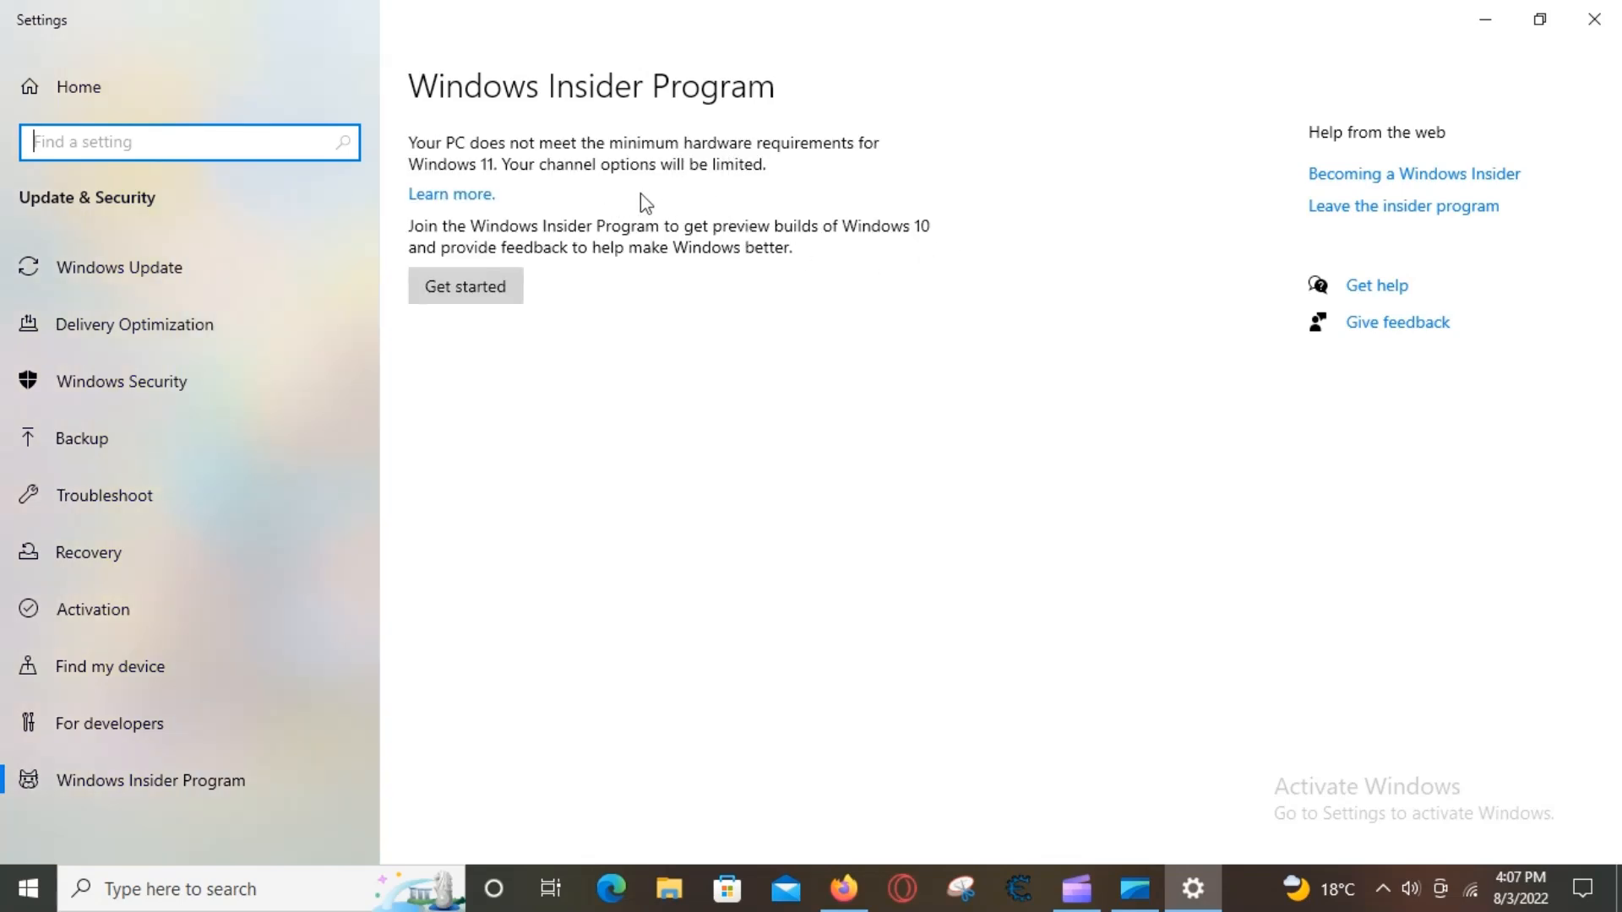
mouse_move(556, 314)
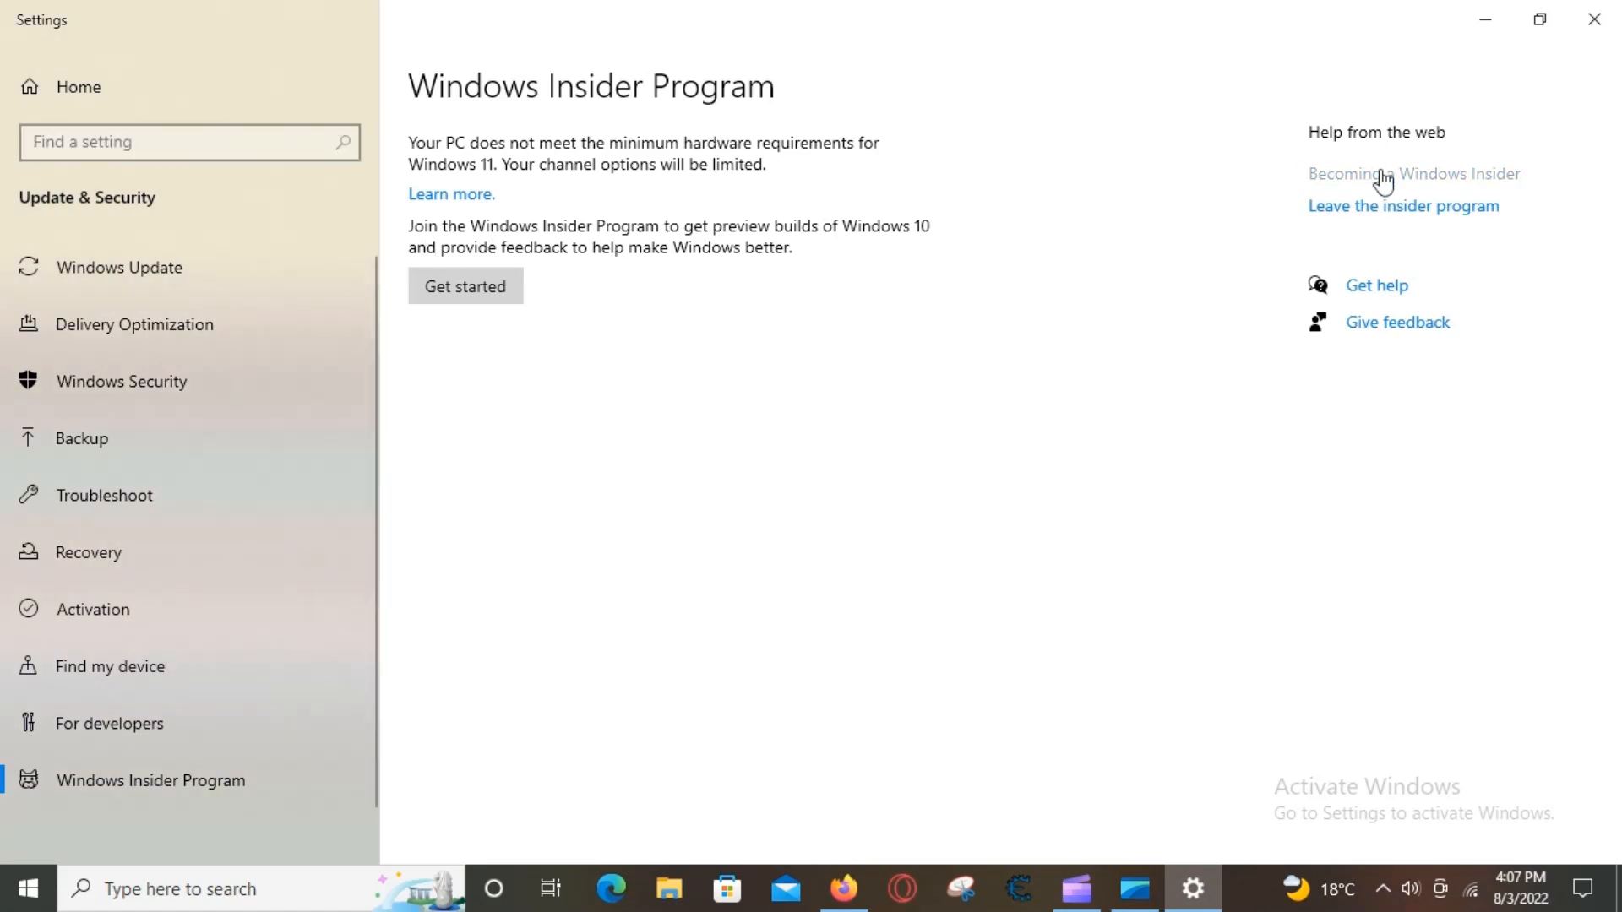
- Go to the 'Becoming a Windows Insider' guide and bring its Register section into view
left_click(1414, 172)
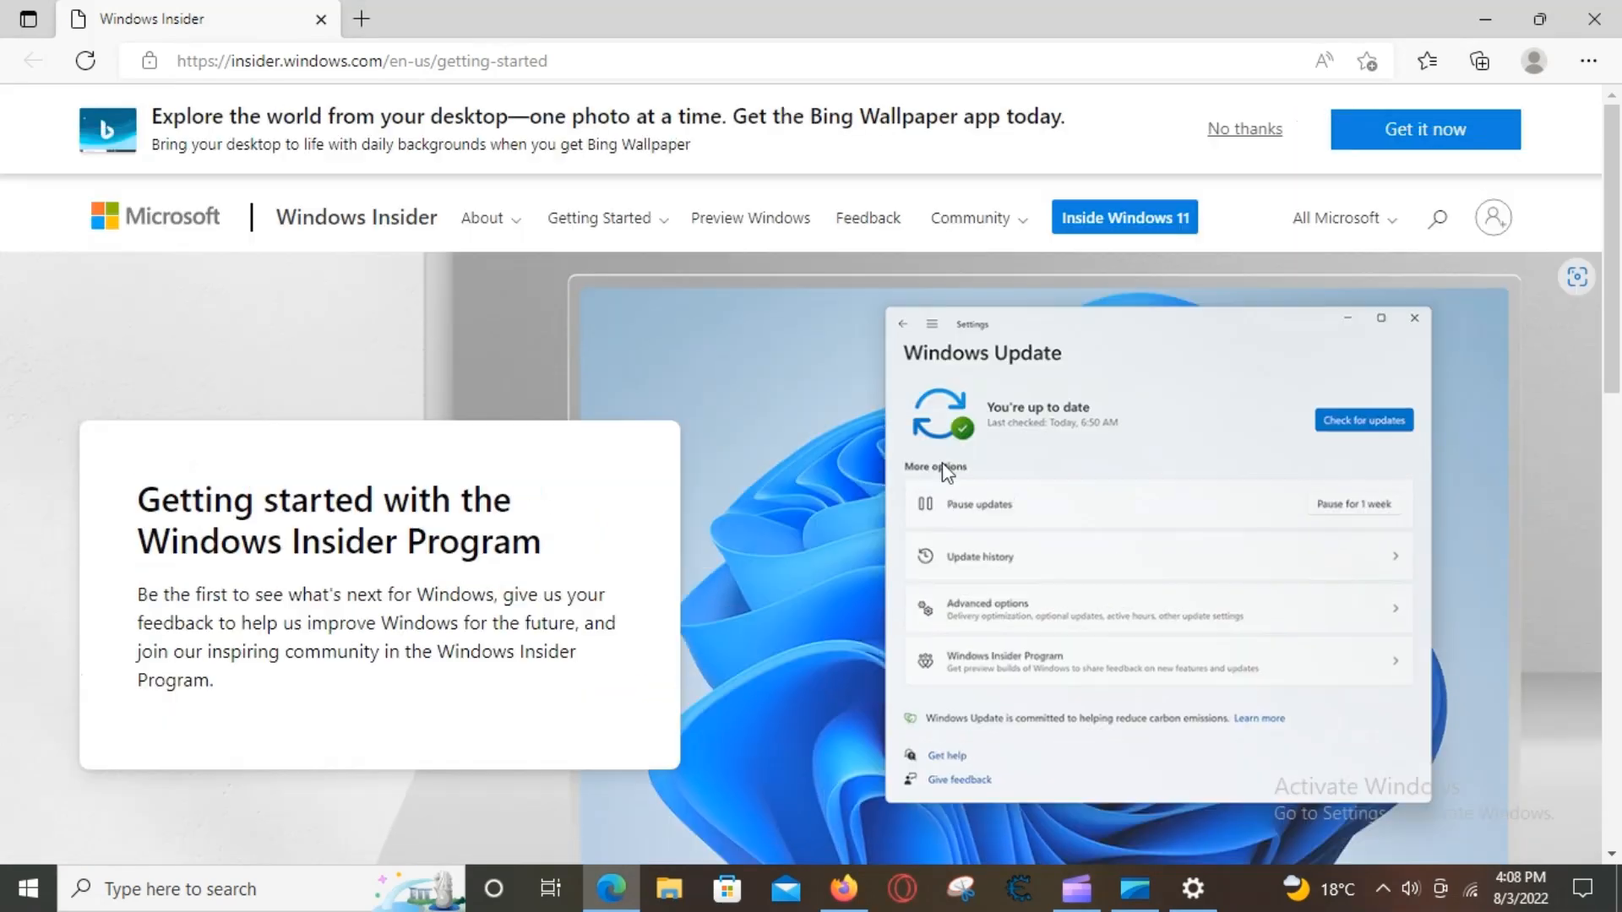
scroll("down", 3)
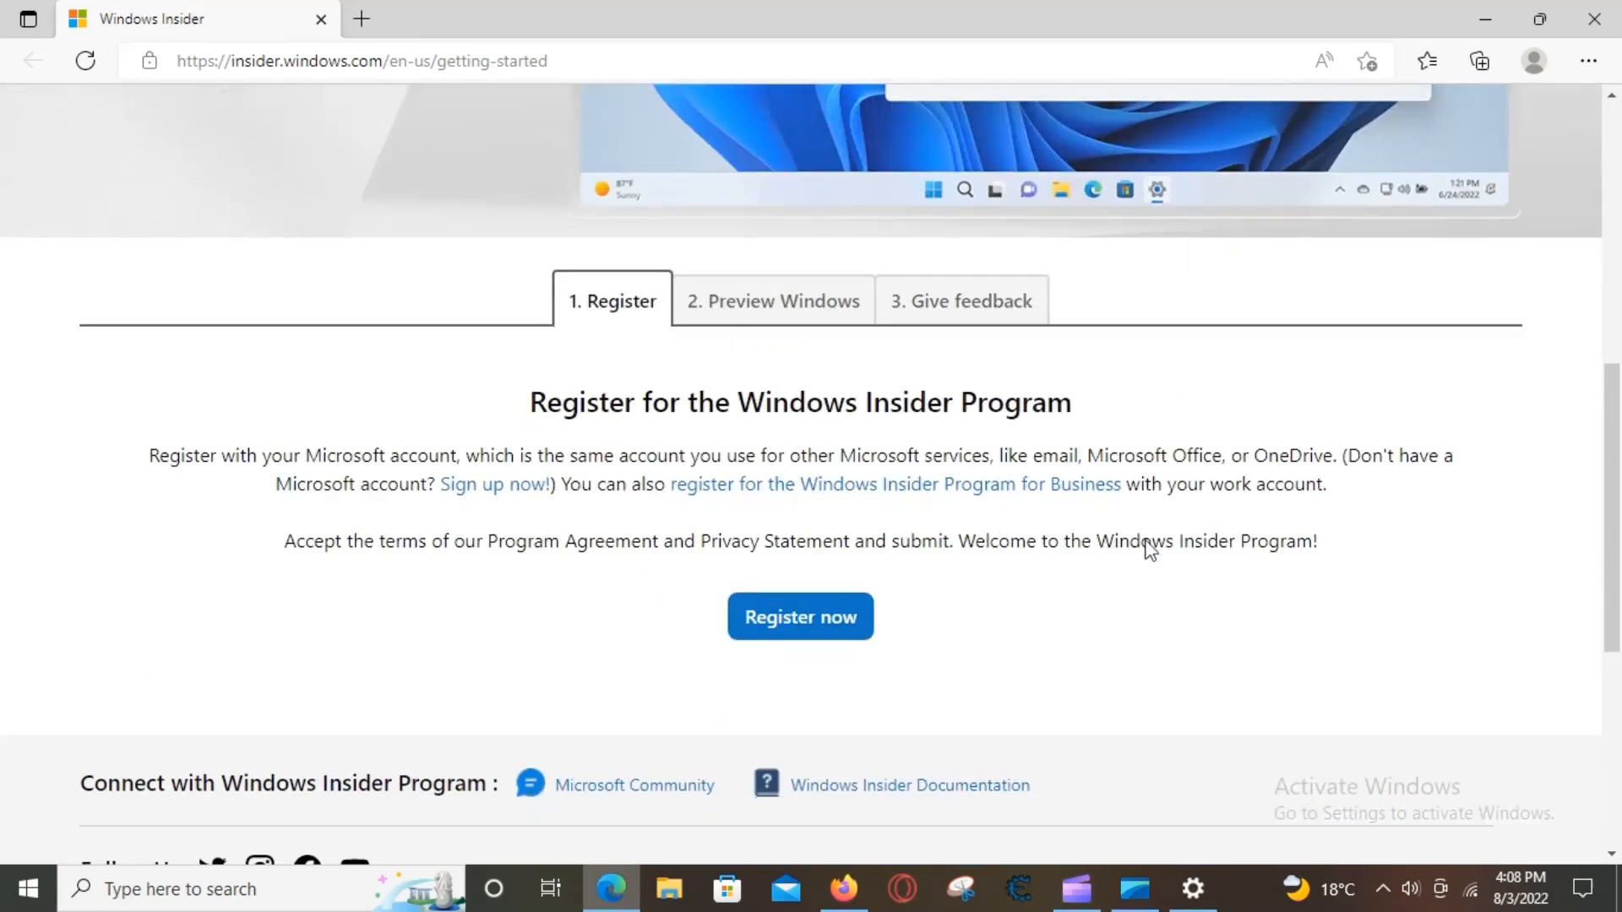
scroll("down", 3)
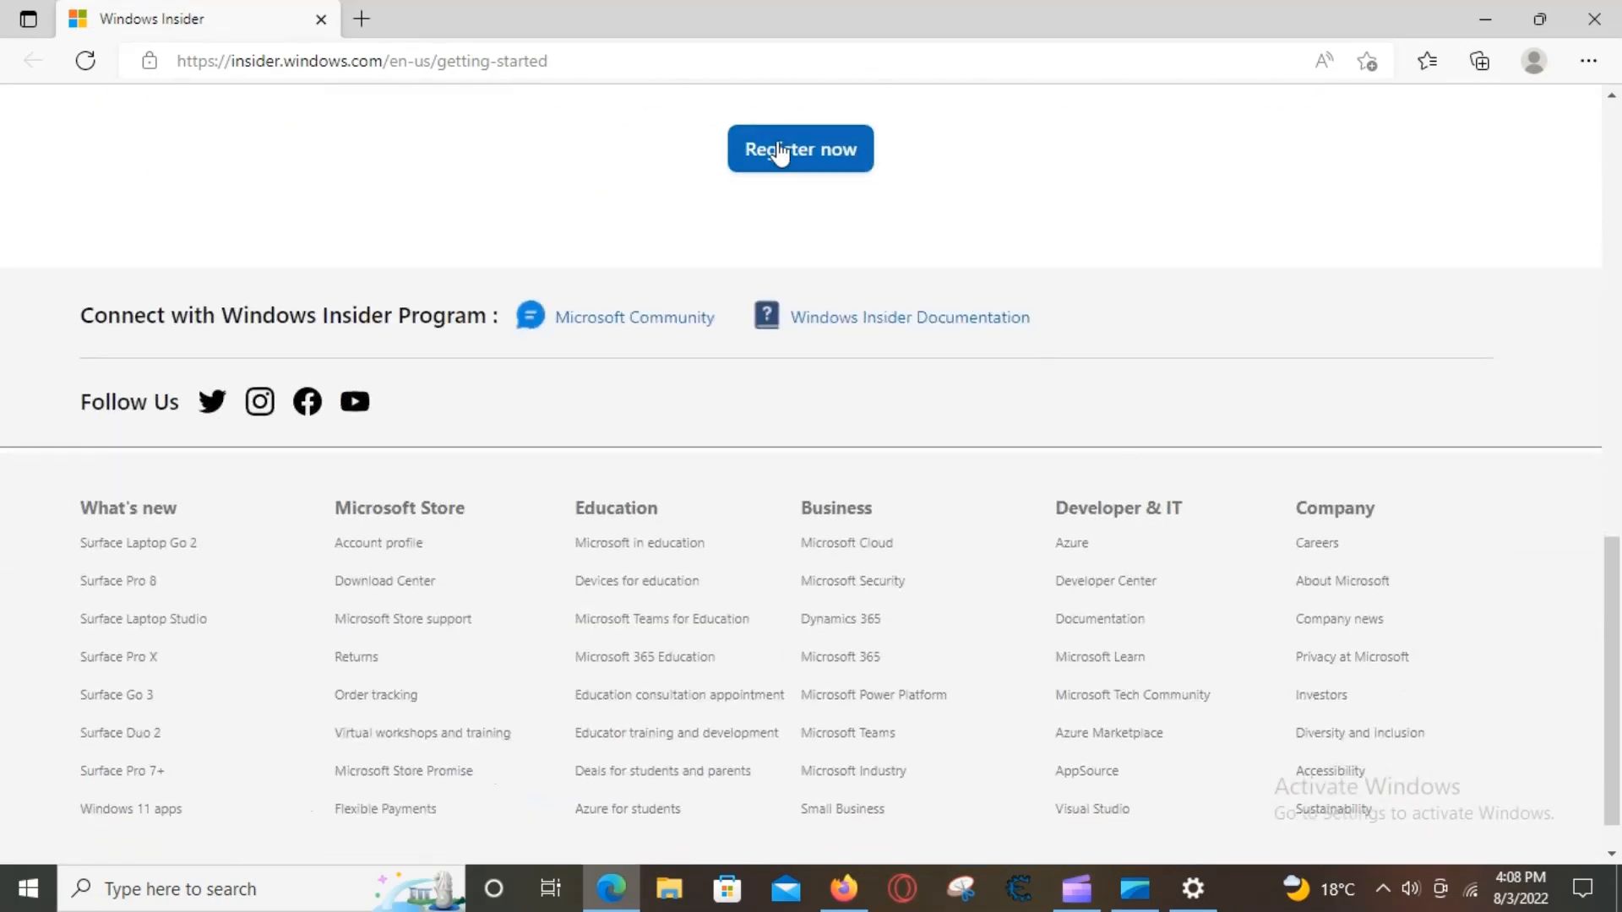
- Choose 'Register now' to reach the page asking to sign in with a Microsoft account
left_click(800, 148)
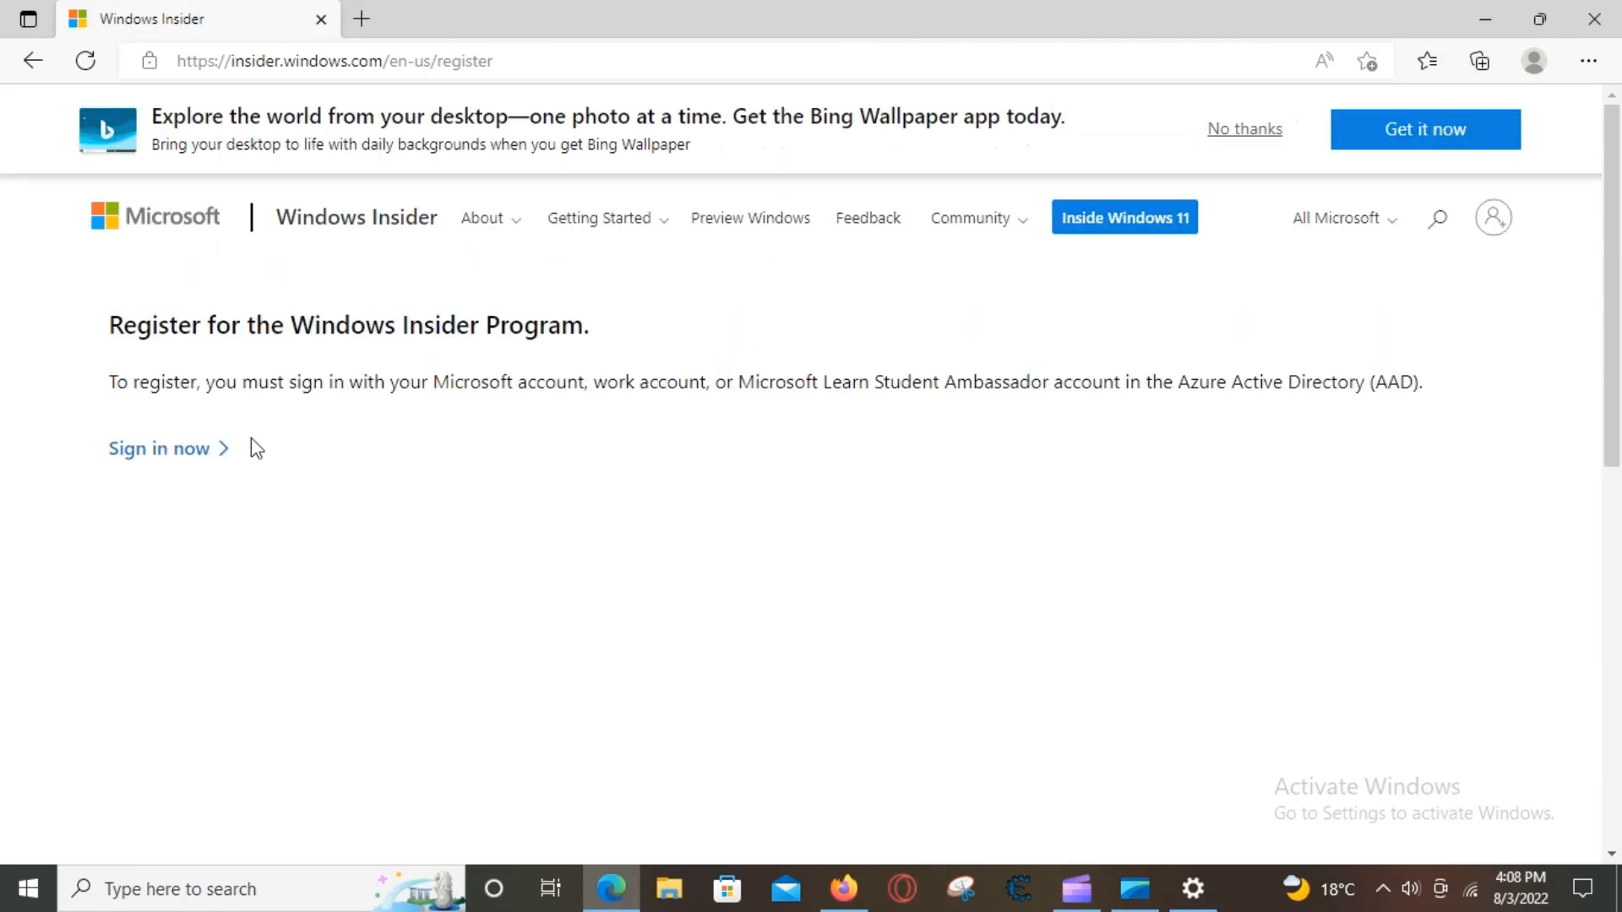
mouse_move(10, 508)
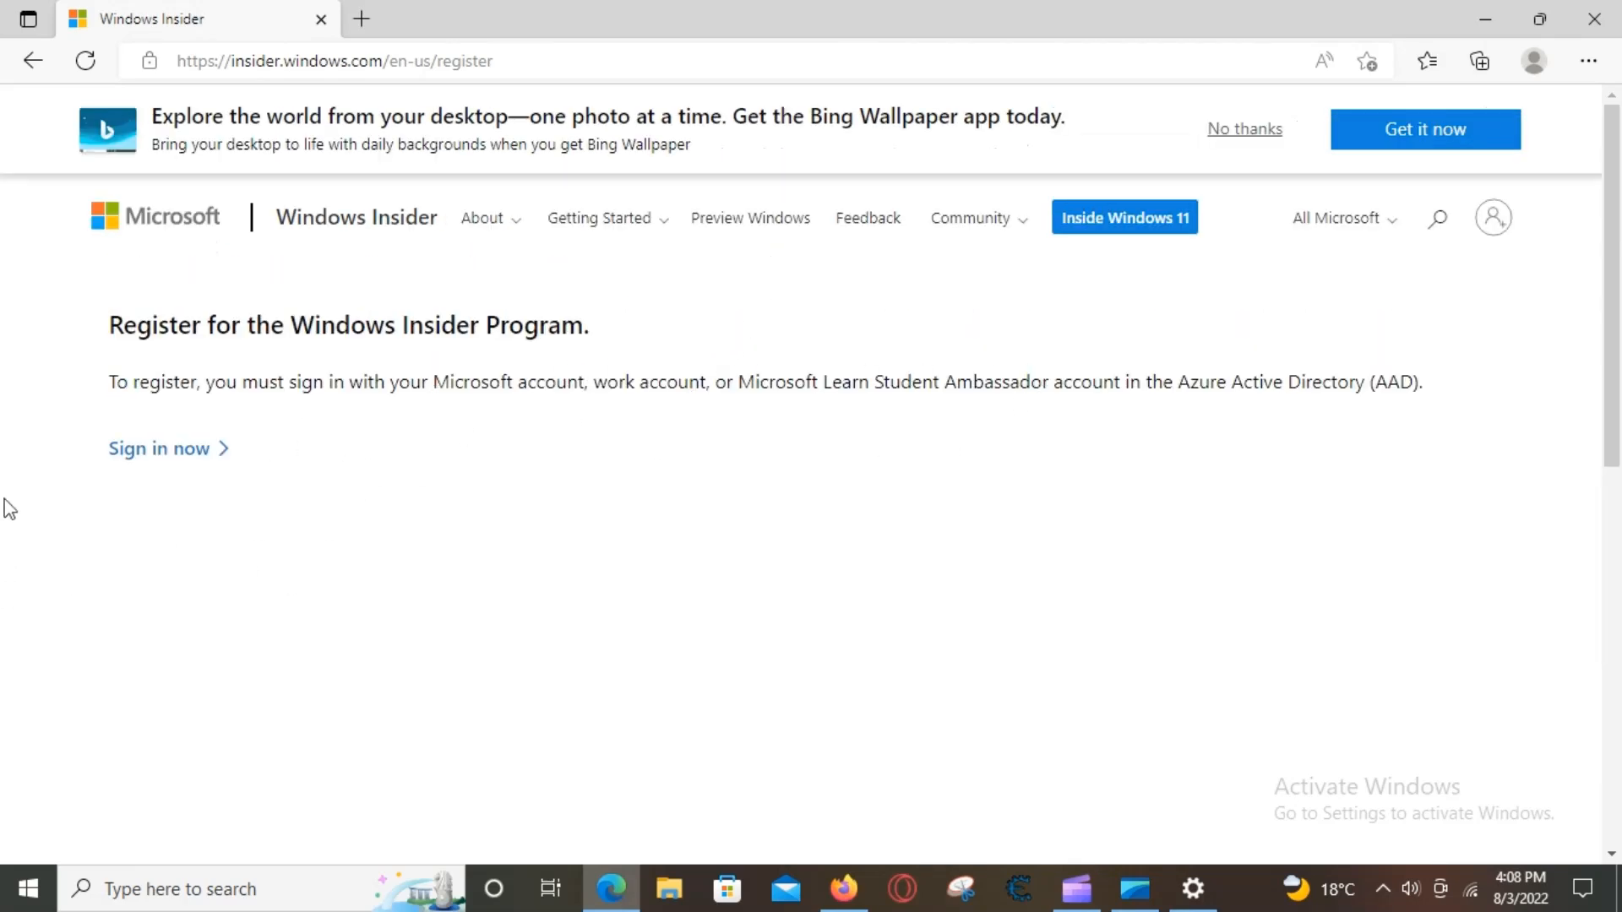
mouse_move(1346, 158)
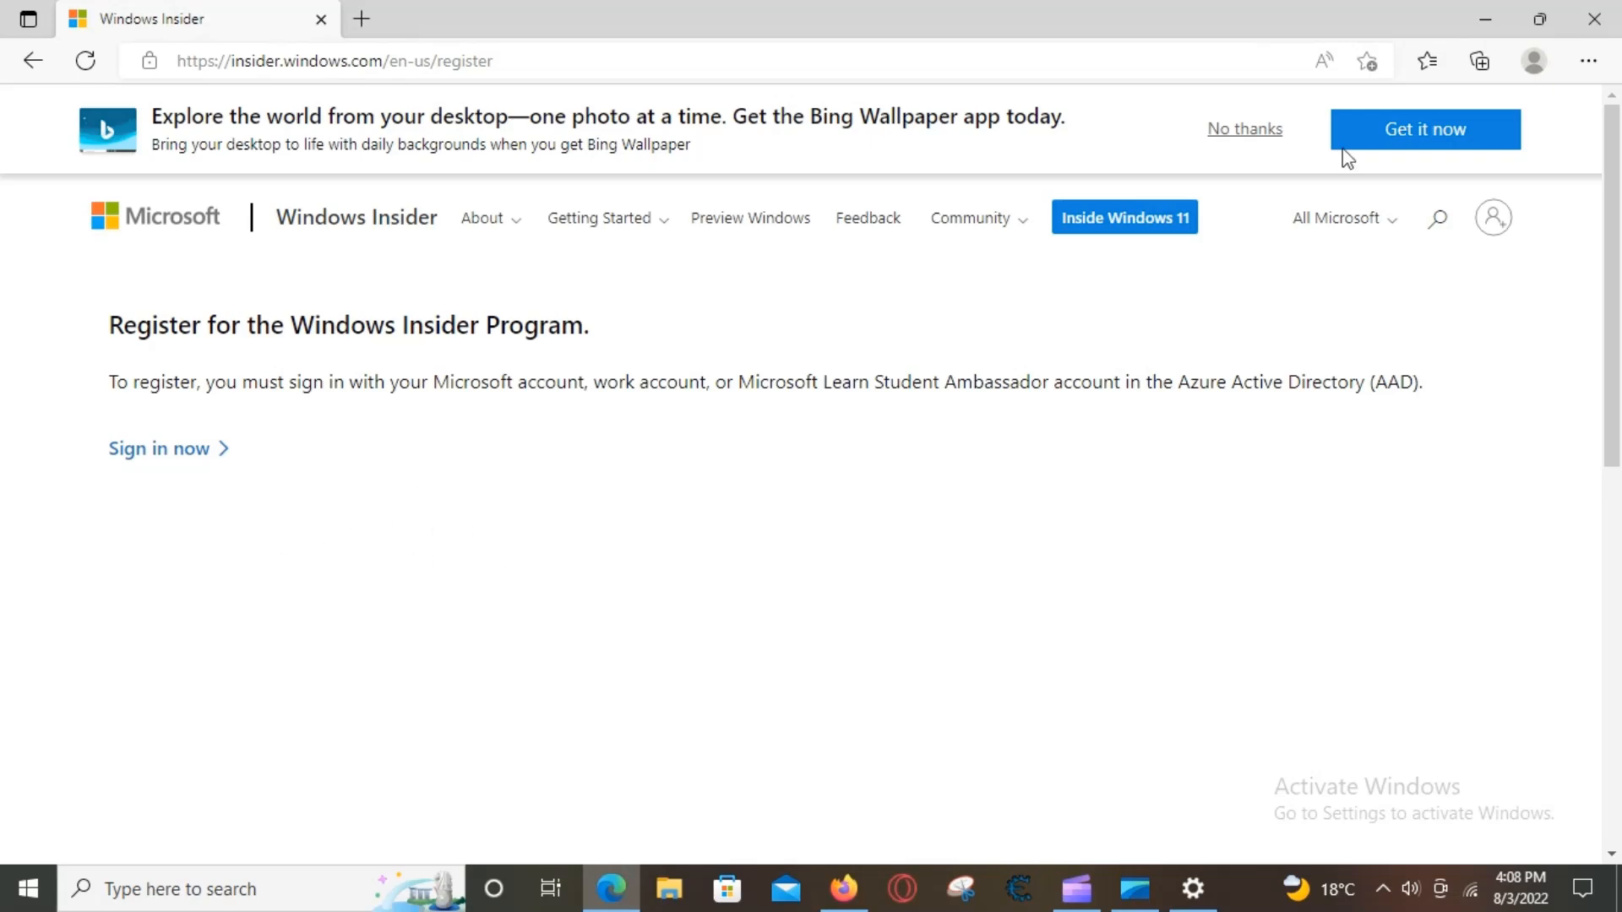